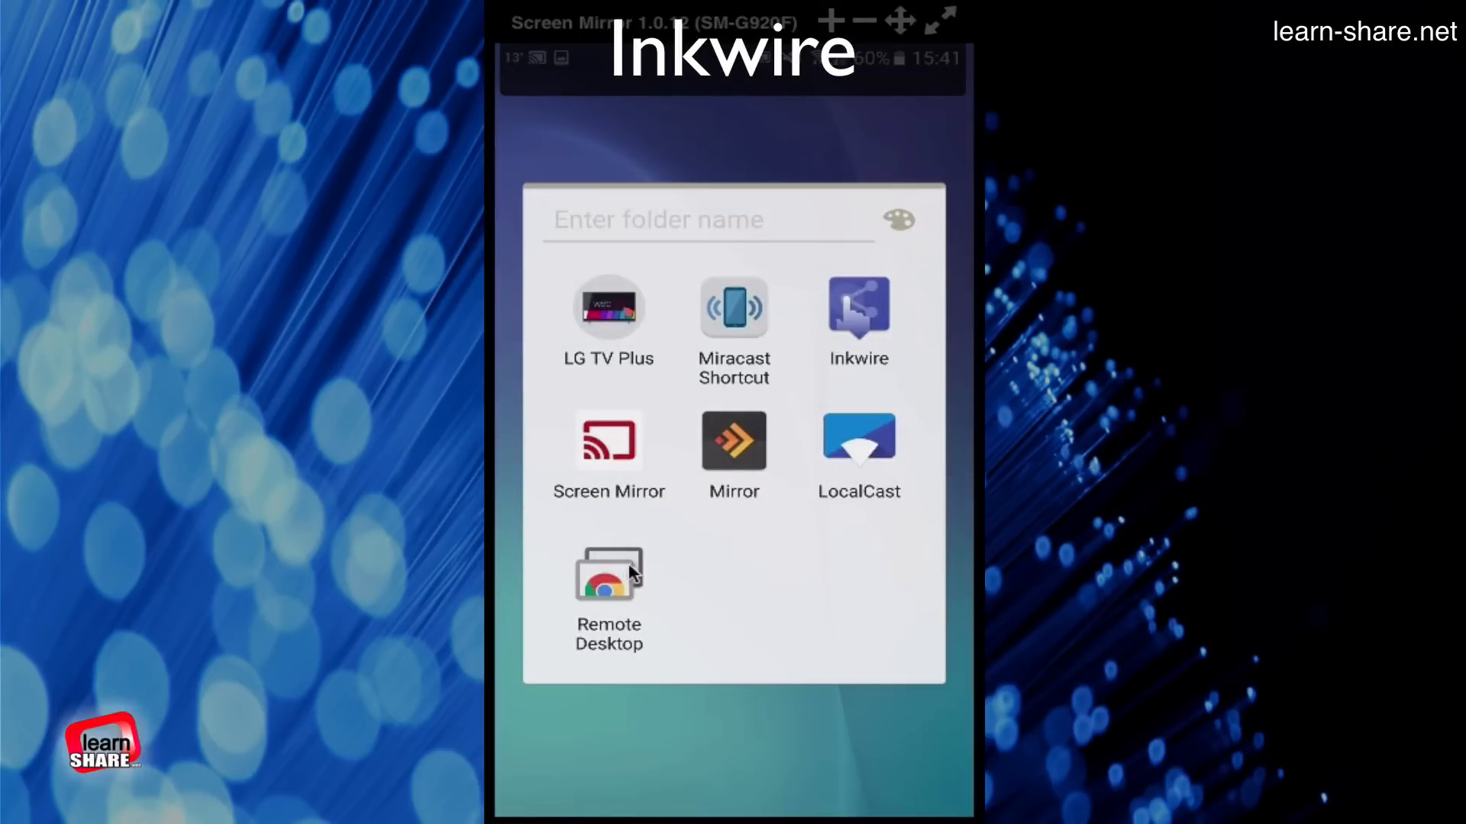
mouse_move(633, 575)
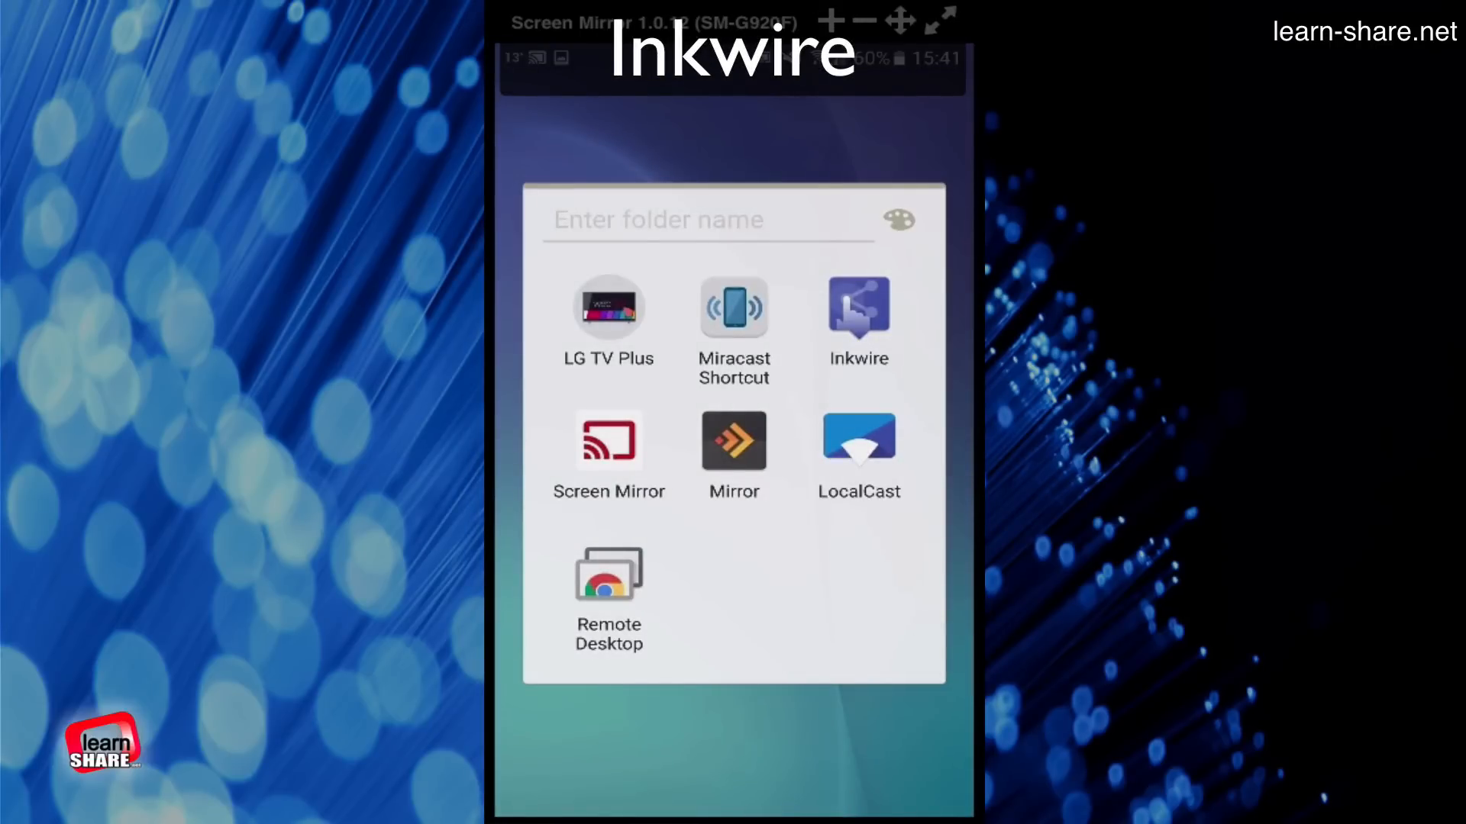
Step: Launch Inkwire, choose SHARE and allow screen capture via START NOW so sharing begins
left_click(856, 318)
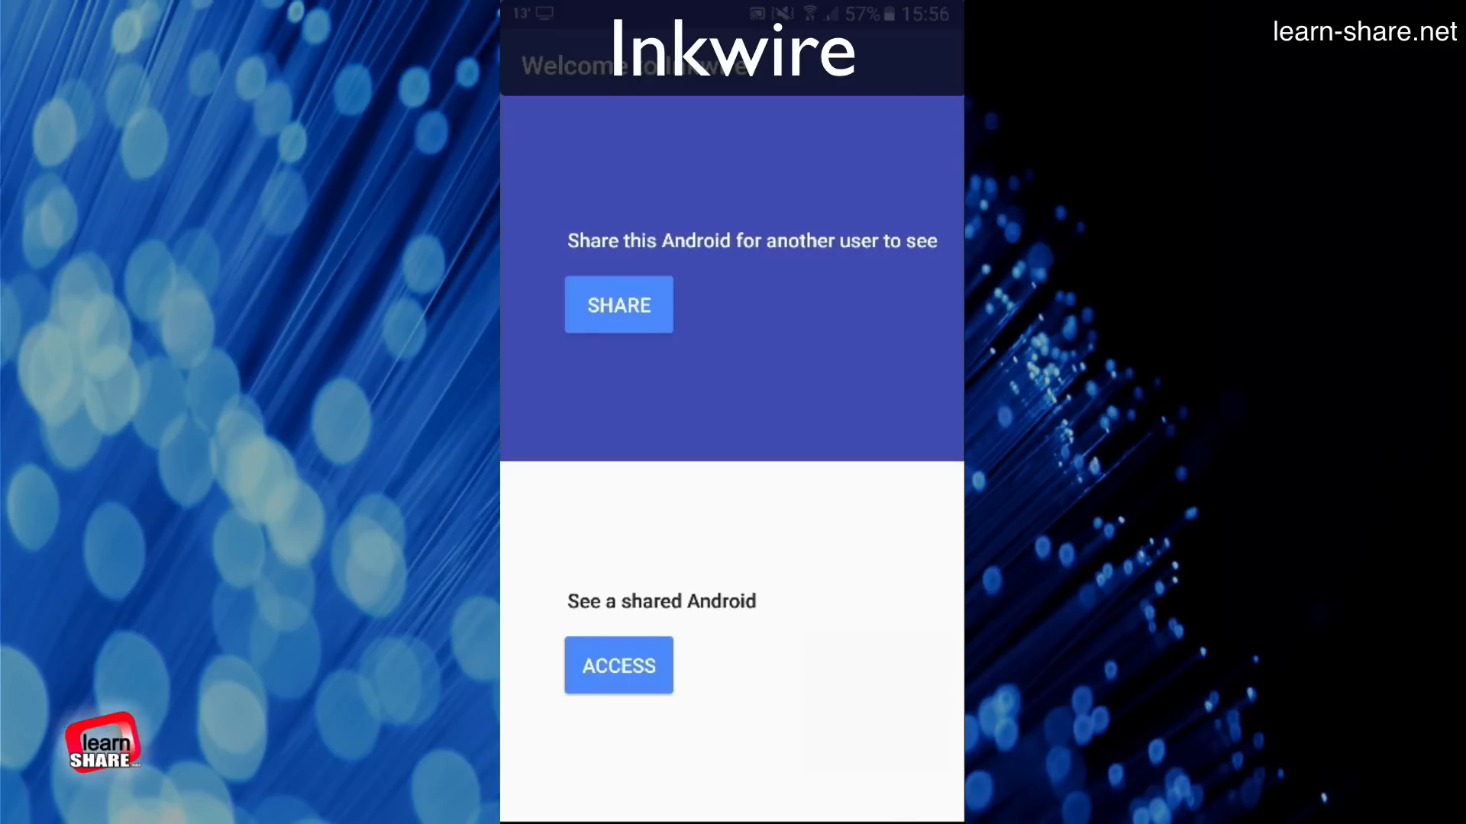
mouse_move(903, 235)
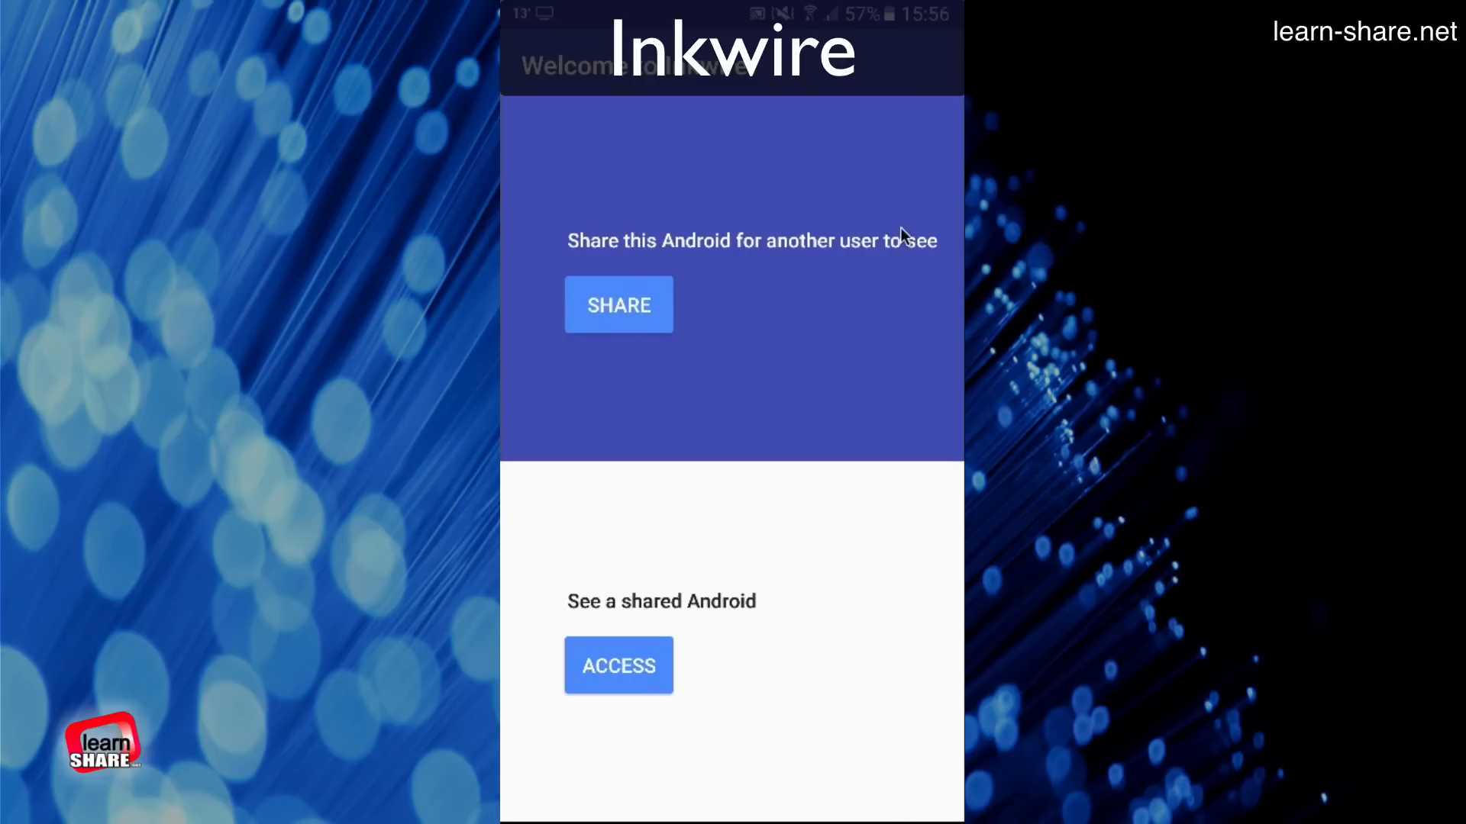
mouse_move(646, 327)
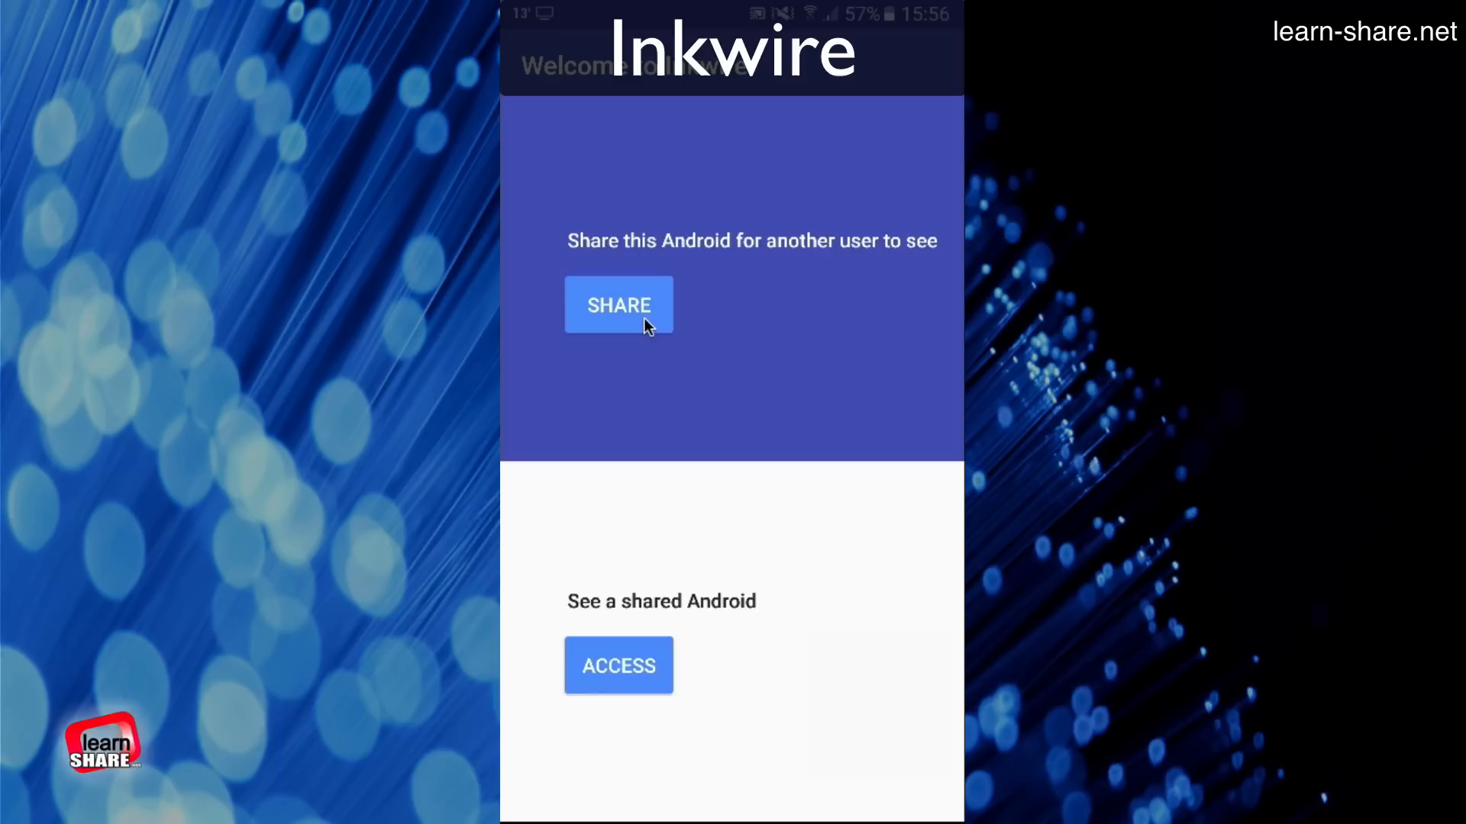
left_click(619, 305)
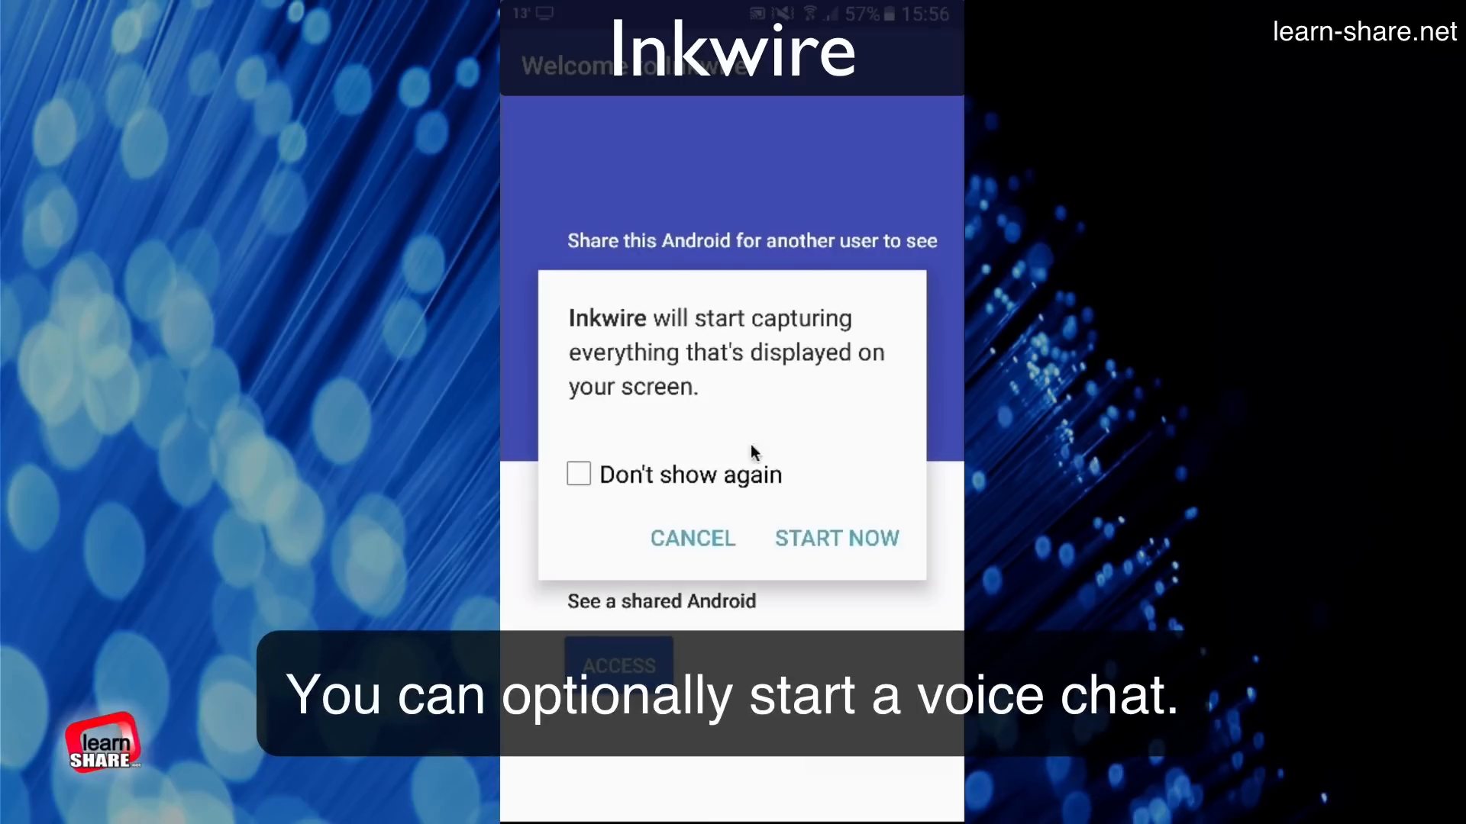
left_click(834, 539)
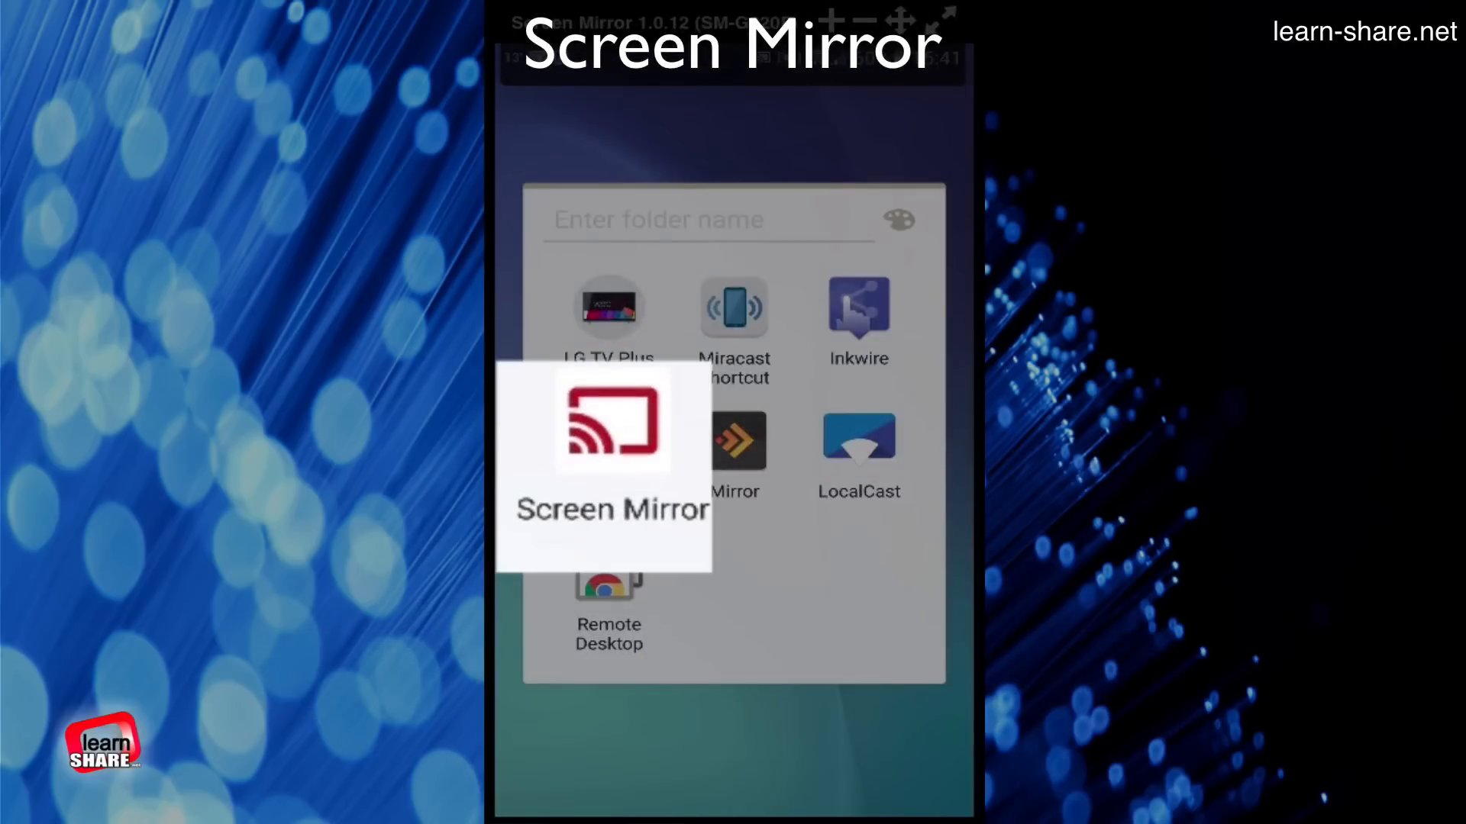
Step: Launch Screen Mirror from the folder and hit START to begin mirroring
left_click(609, 458)
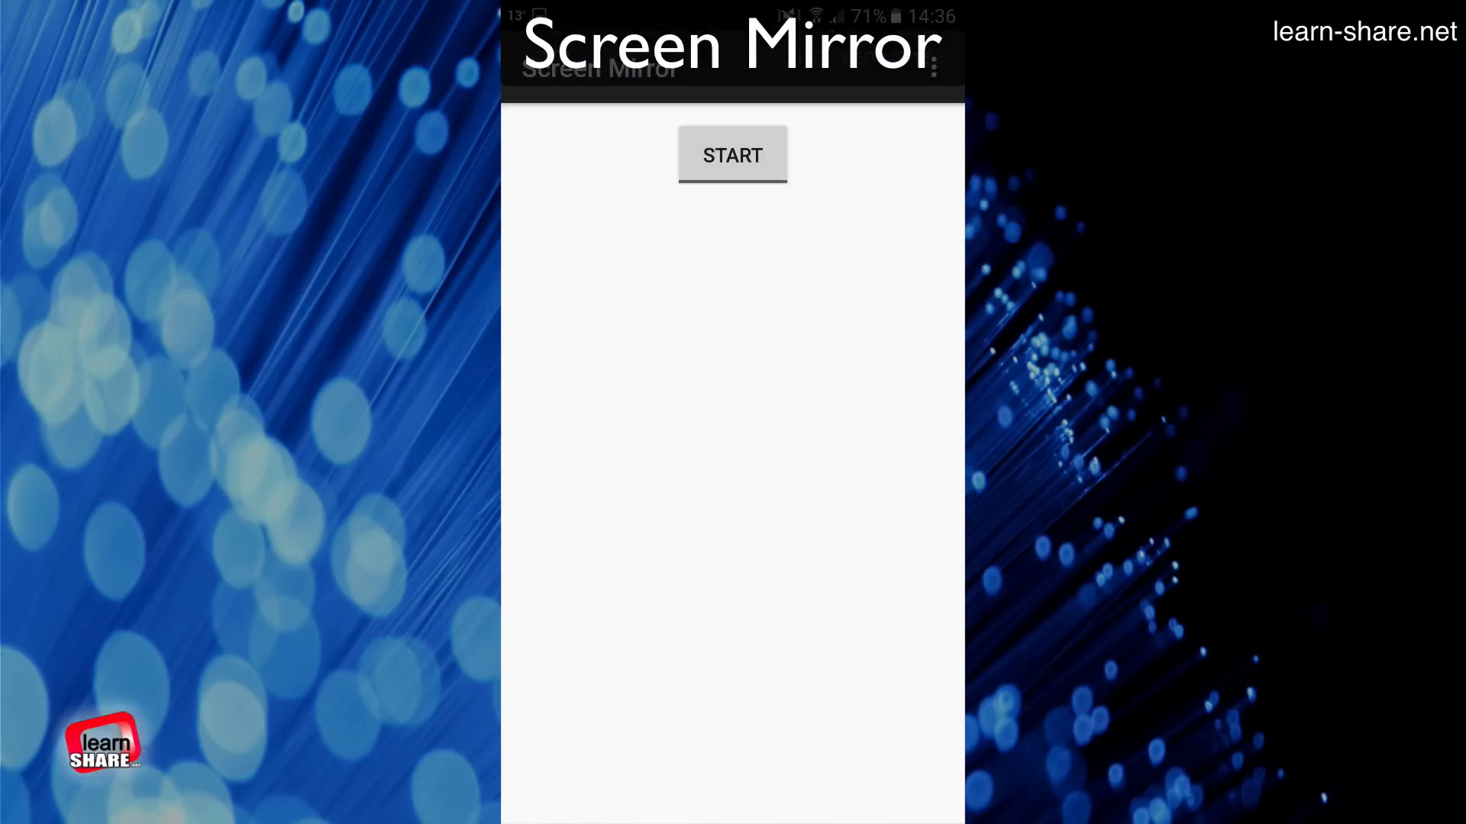
left_click(731, 156)
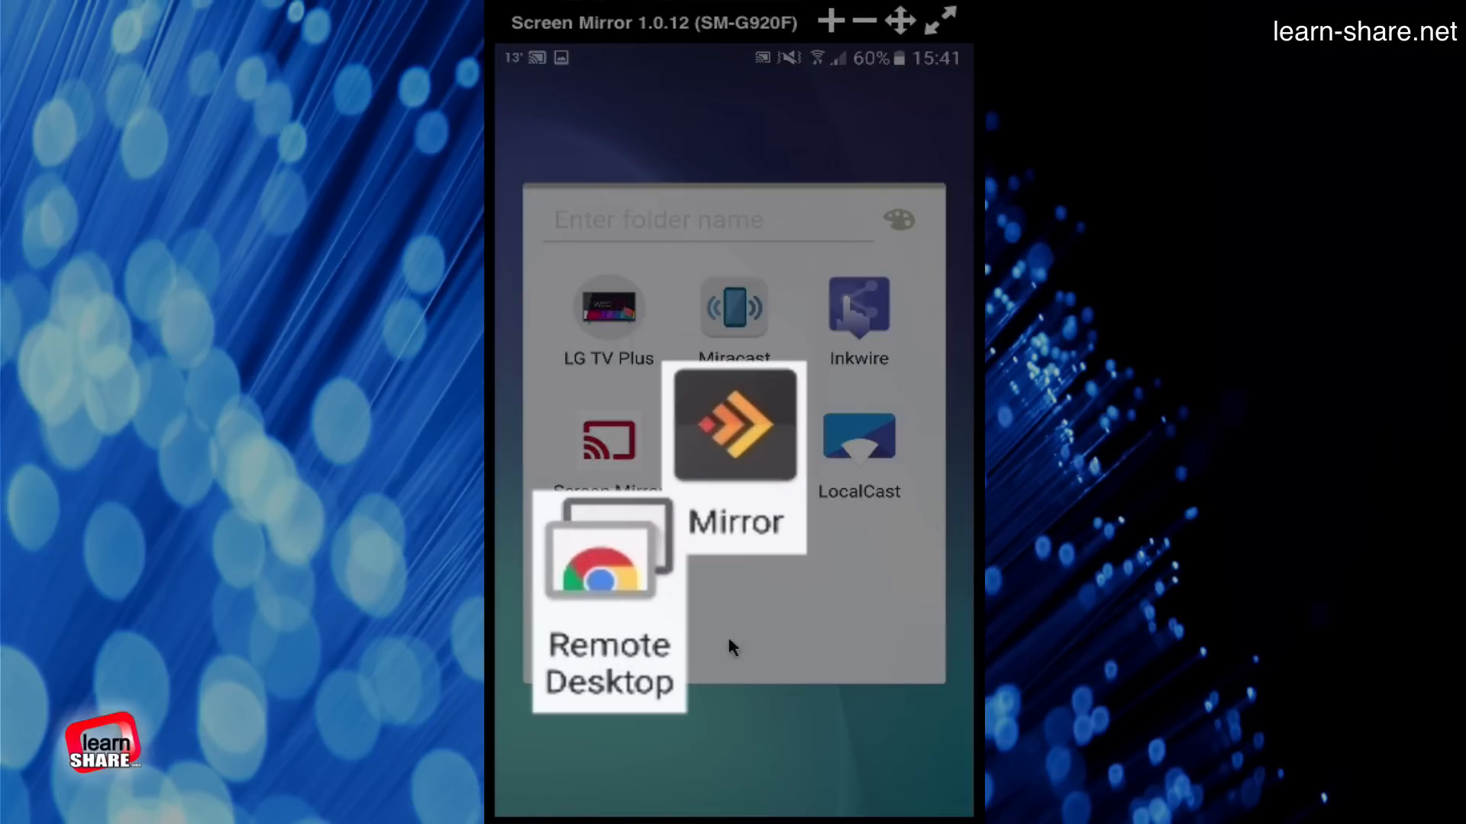
mouse_move(975, 641)
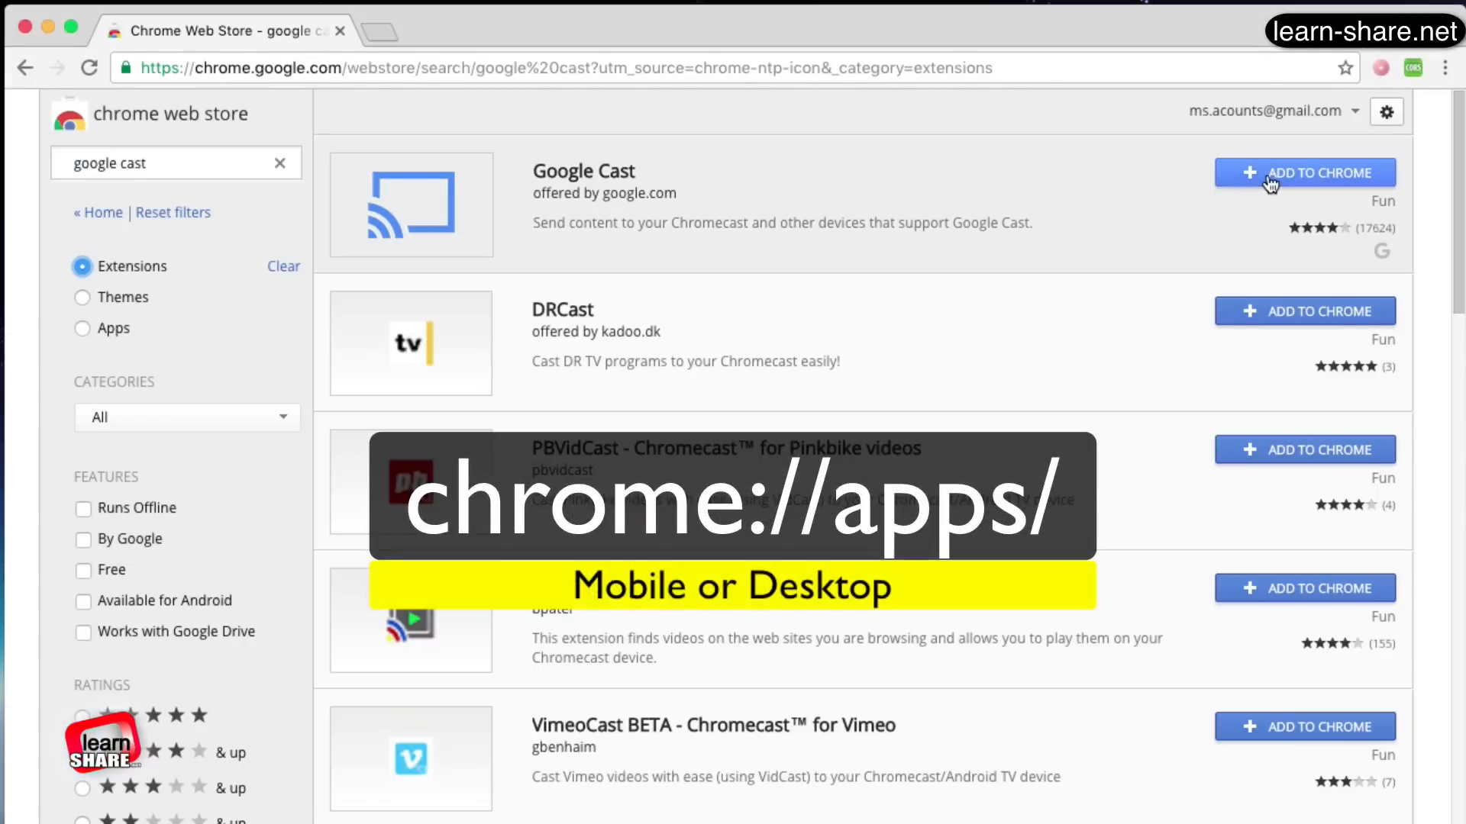
Step: Add Google Cast to Chrome and confirm the Add extension prompt
left_click(1304, 172)
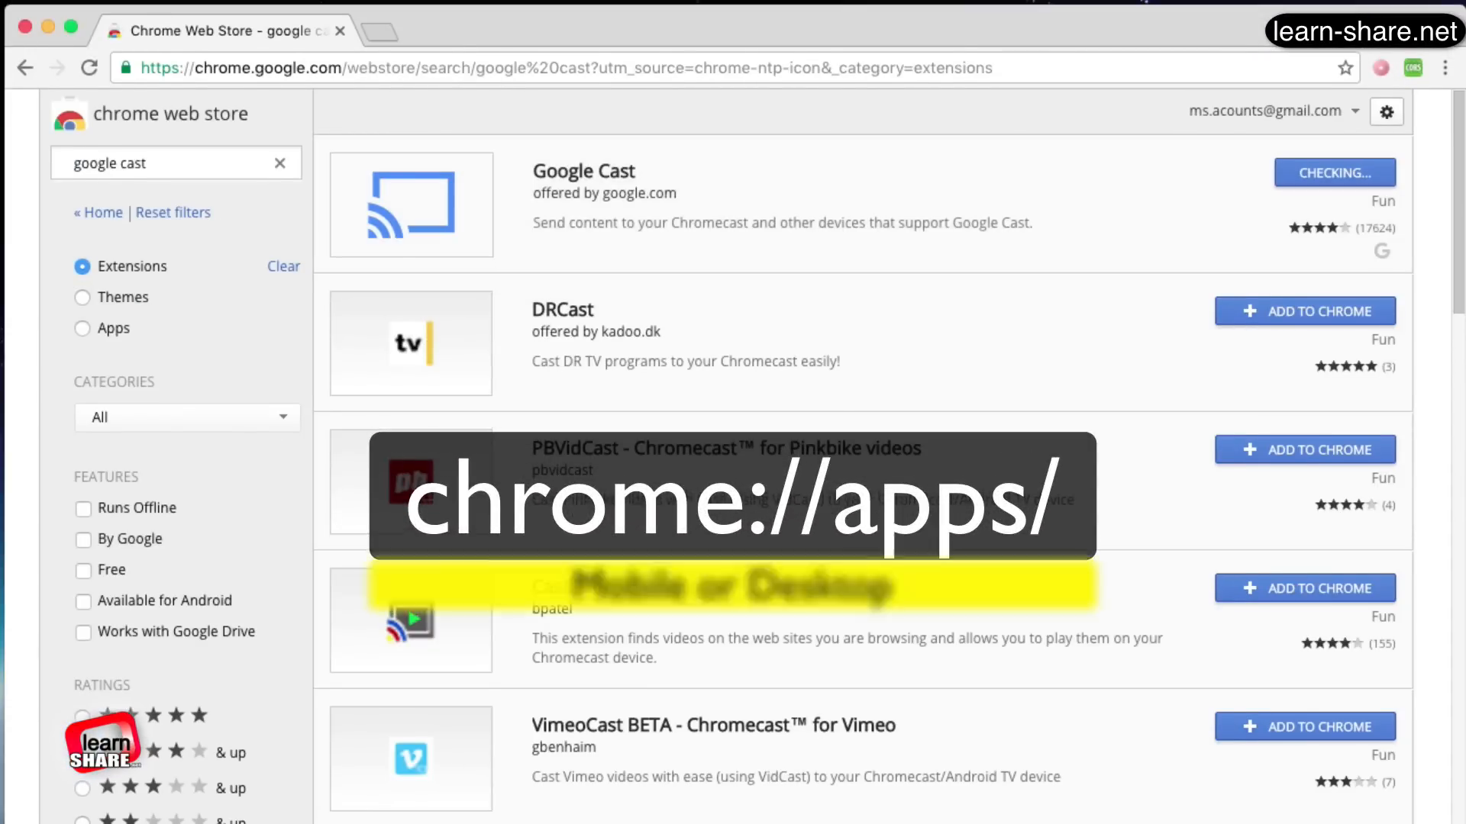
left_click(1333, 173)
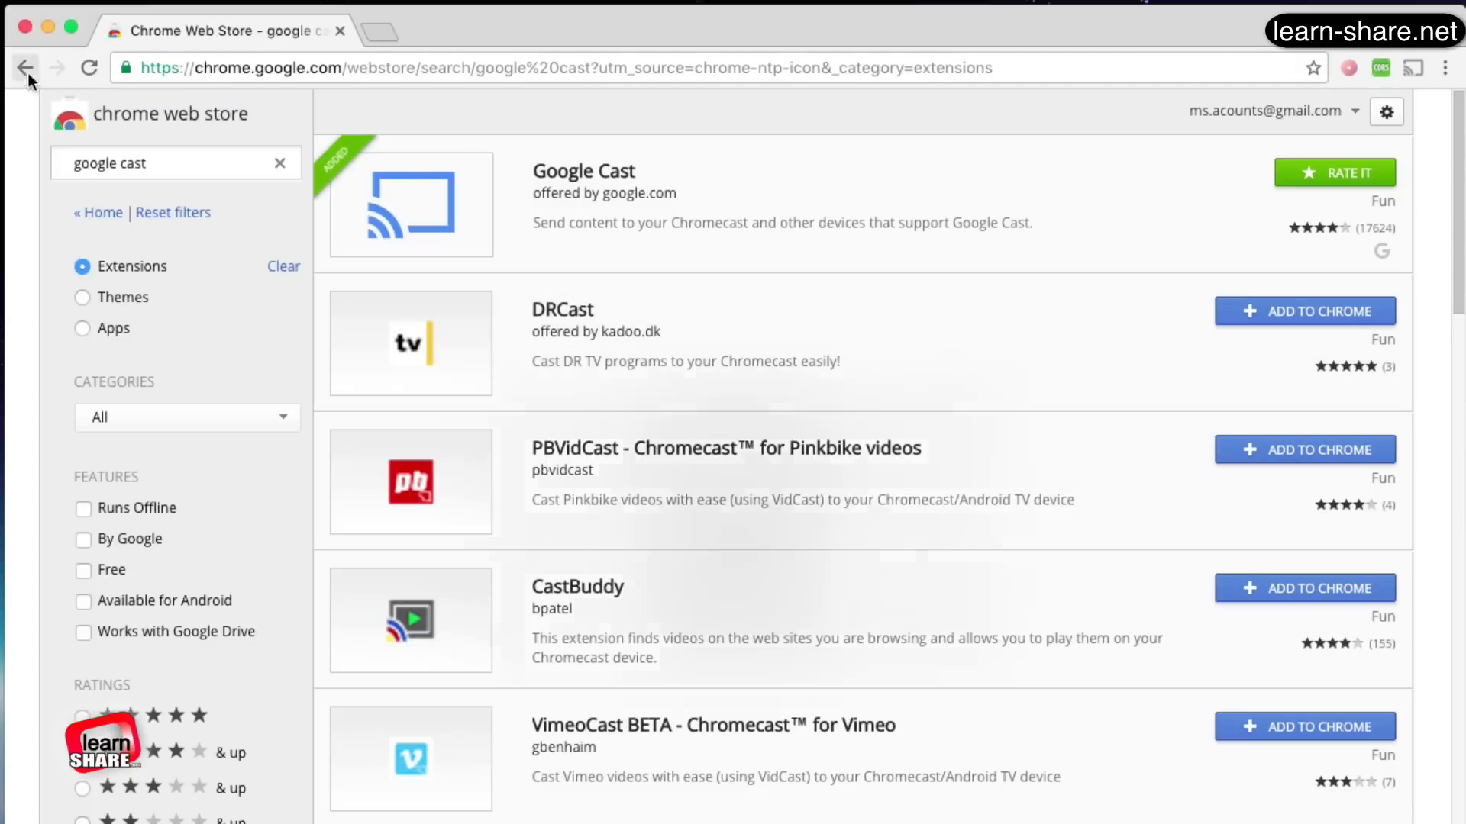